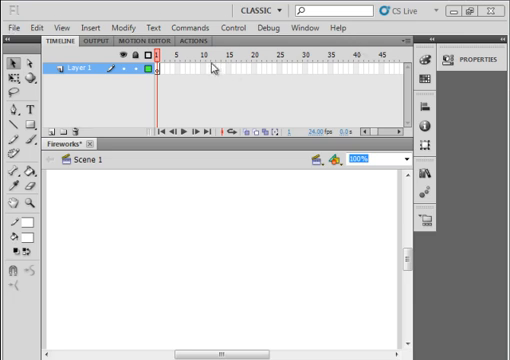
Step: Create a new ActionScript 3.0 document with a black stage background
click(13, 27)
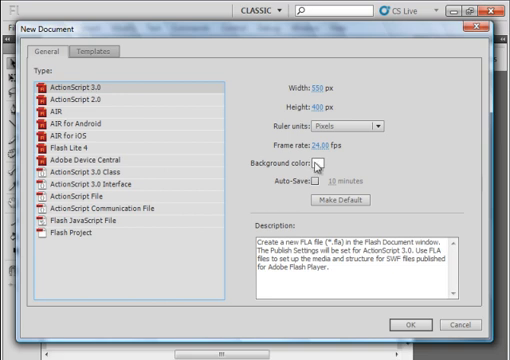
click(354, 164)
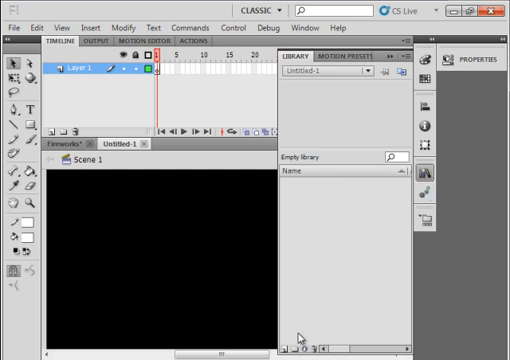
mouse_move(294, 348)
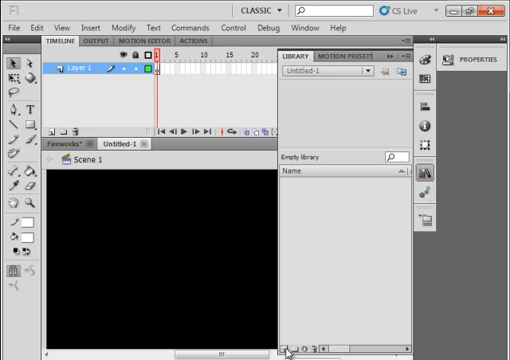
Step: Add a new Movie Clip symbol named Firework_mc from the Library panel
click(293, 348)
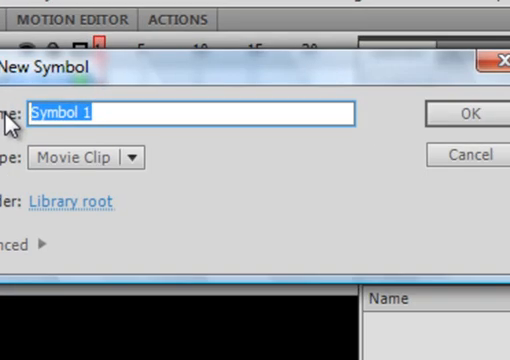
text(Fi)
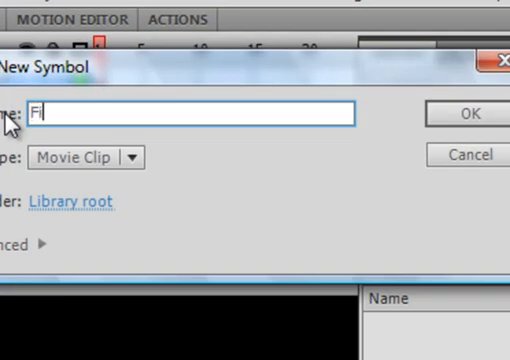
text(re)
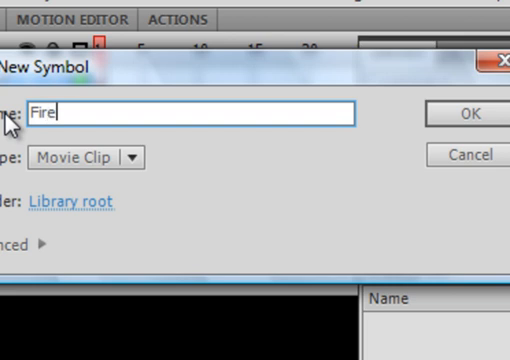
text(work)
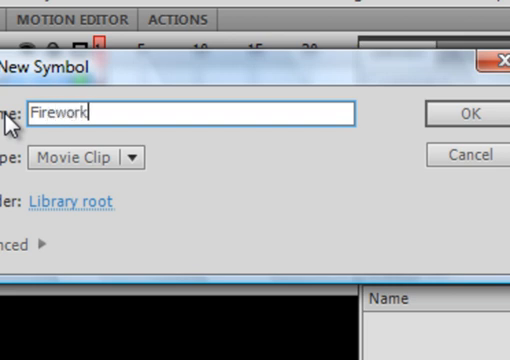
text(_mc)
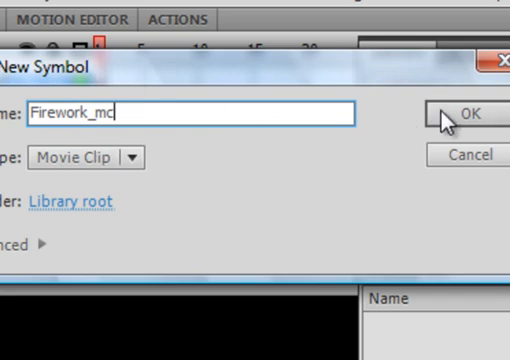
click(467, 114)
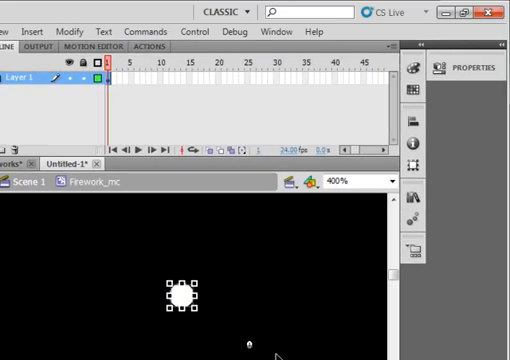
Step: Drag the white dot left, away from Firework_mc's registration point
drag(177, 295, 93, 295)
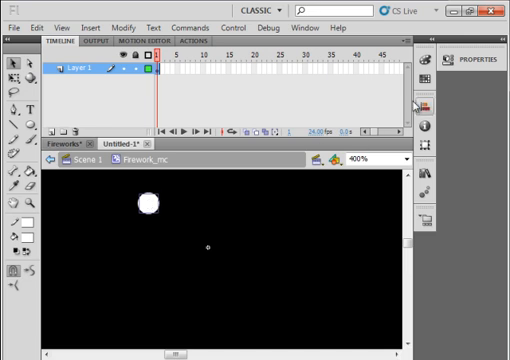
Step: Open the Transform panel and enter a rotation angle for the white dot
click(291, 27)
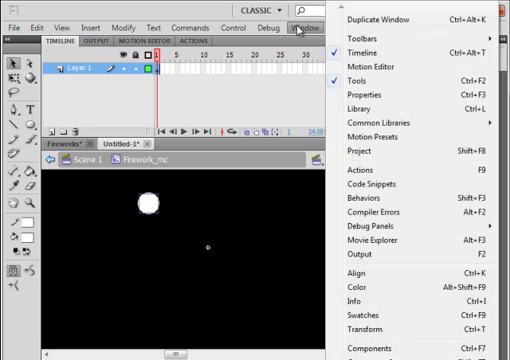
mouse_move(372, 272)
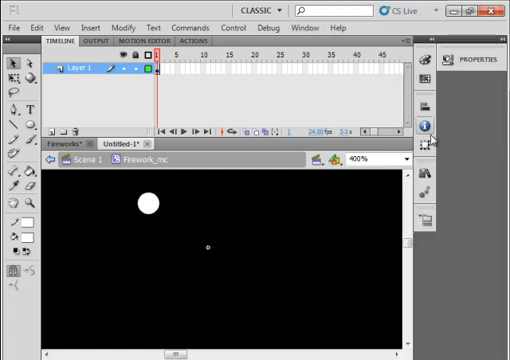
click(428, 146)
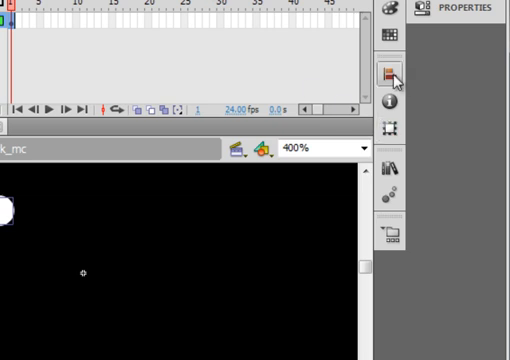
click(389, 73)
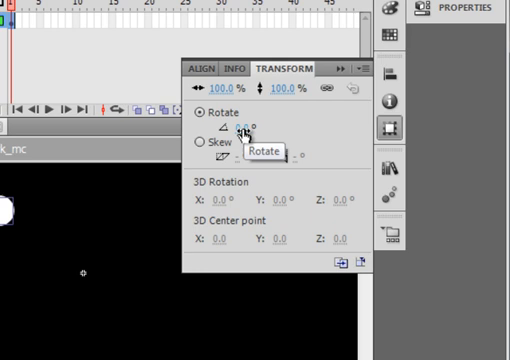
click(245, 130)
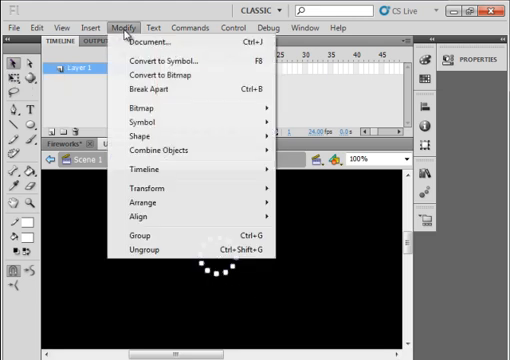
Step: Convert the selected dot ring via Modify into movie clip FirstRing_mc
click(163, 61)
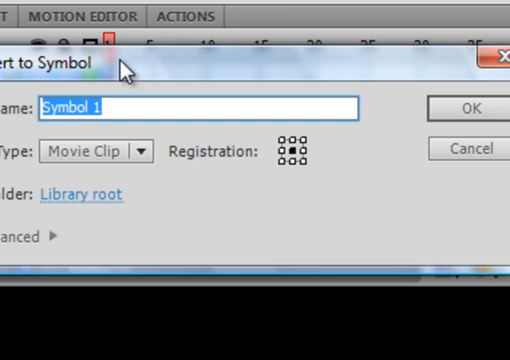
text(Fi)
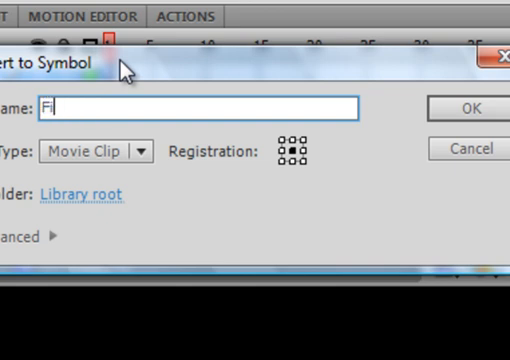
text(rst)
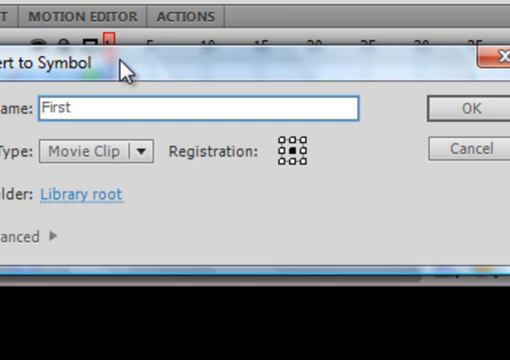
text(Ri)
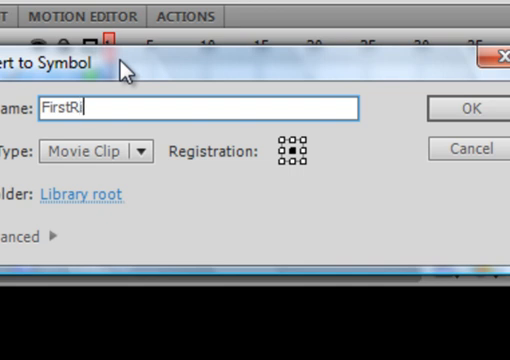
text(ng_)
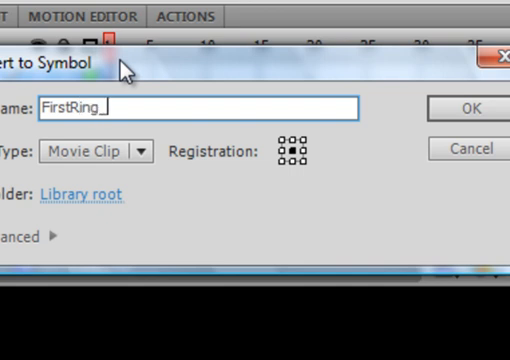
text(mc)
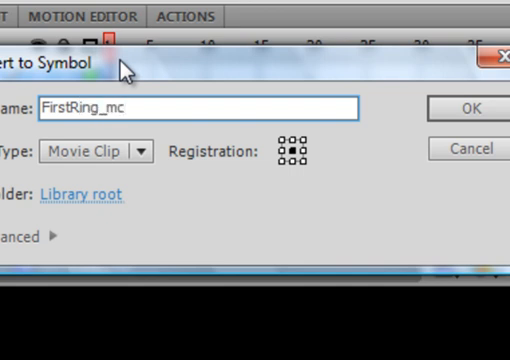
mouse_move(475, 104)
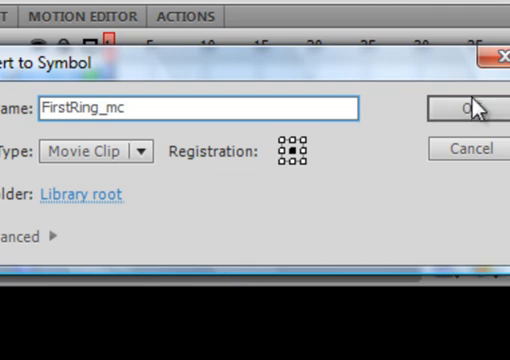
click(465, 105)
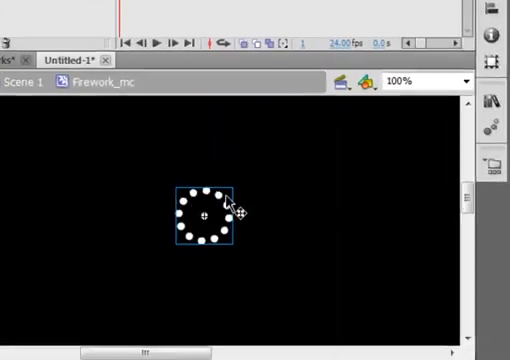
Step: Copy the dot ring, rename the new layer Ring2, and paste the copy in place
right_click(207, 218)
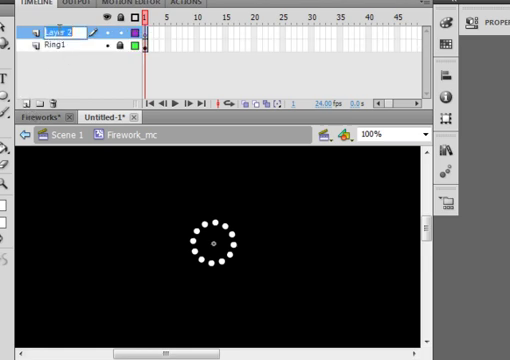
double_click(40, 30)
text(Ring2)
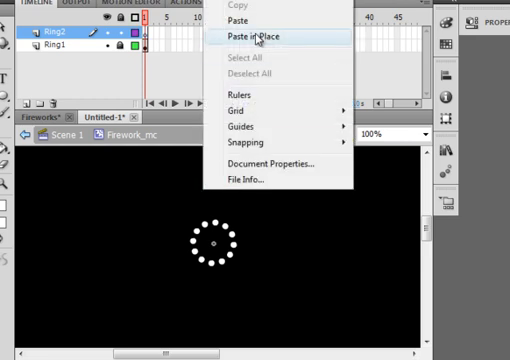
click(253, 35)
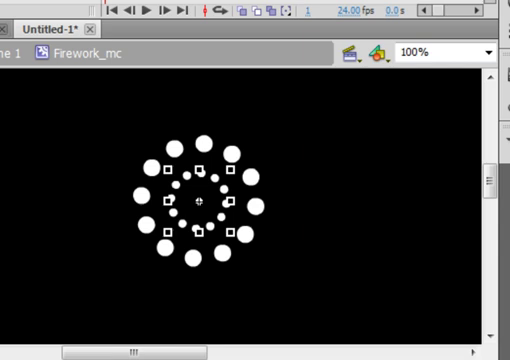
mouse_move(168, 162)
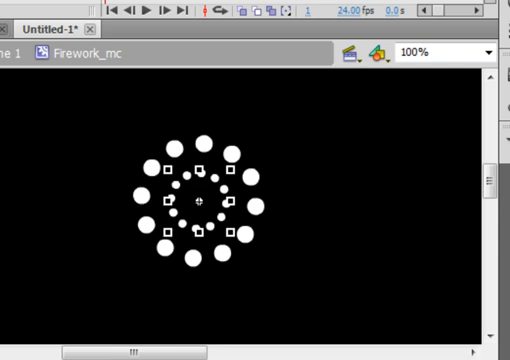
mouse_move(227, 169)
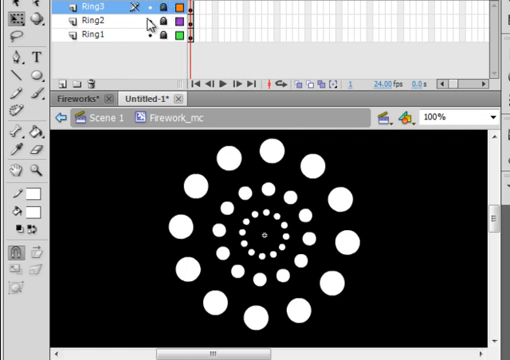
mouse_move(77, 78)
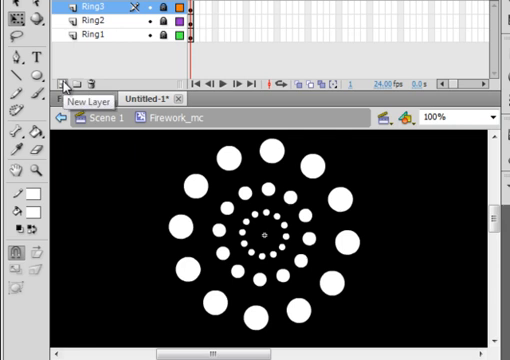
Step: Add a new layer for Ring4 and paste the ring copy in place
click(66, 78)
text(Ring4)
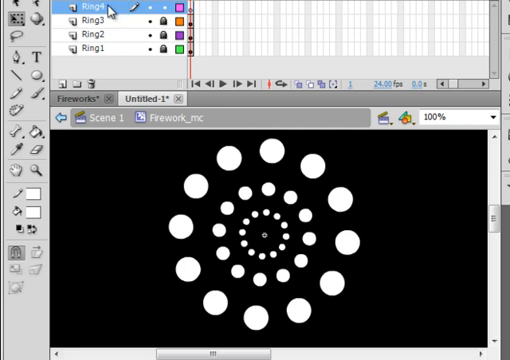
mouse_move(110, 12)
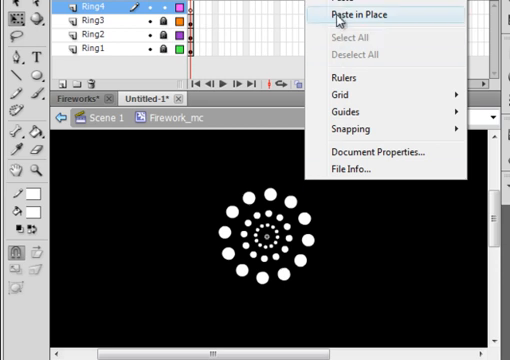
click(353, 14)
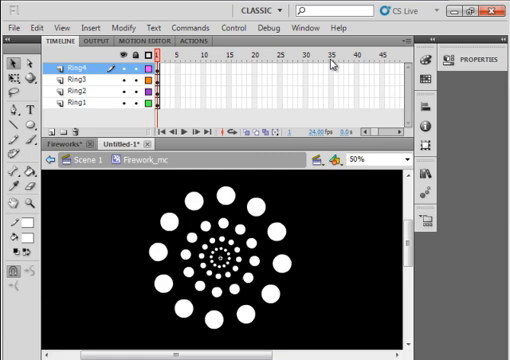
mouse_move(333, 70)
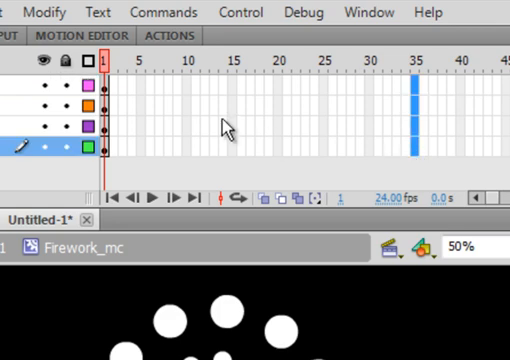
mouse_move(415, 90)
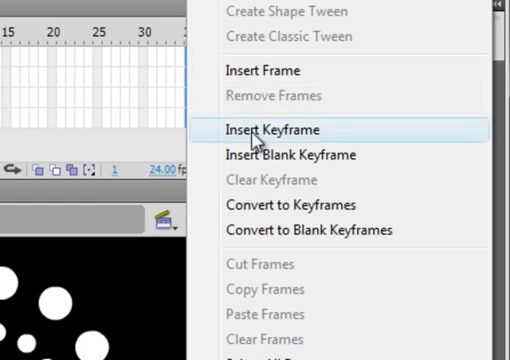
Step: Insert keyframes at frame 35 on layers Ring1 through Ring4
click(270, 130)
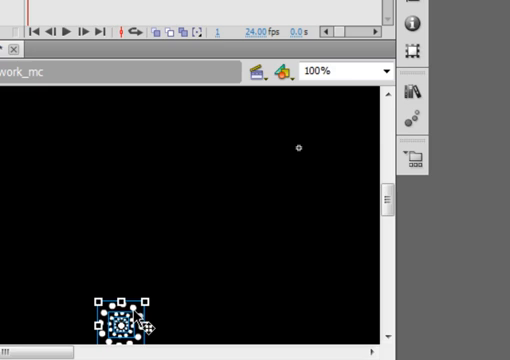
Step: Drag the shrunken ring cluster back into position on frame 1 and select it
drag(120, 320, 305, 165)
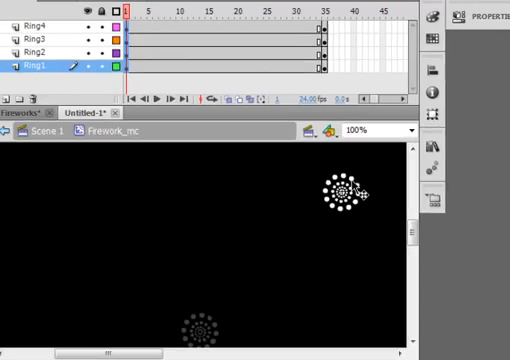
click(343, 197)
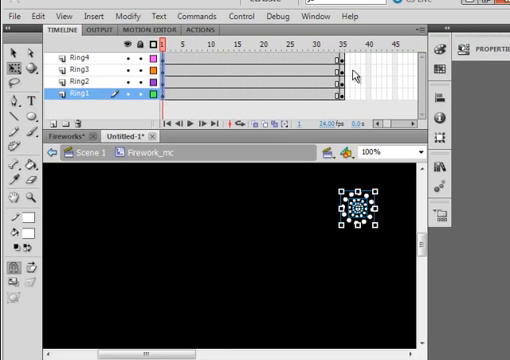
click(344, 51)
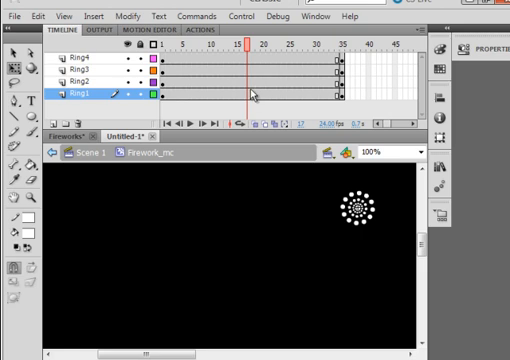
Step: Create classic tweens across frames 1–35 on all ring layers, then return to frame 1
right_click(255, 95)
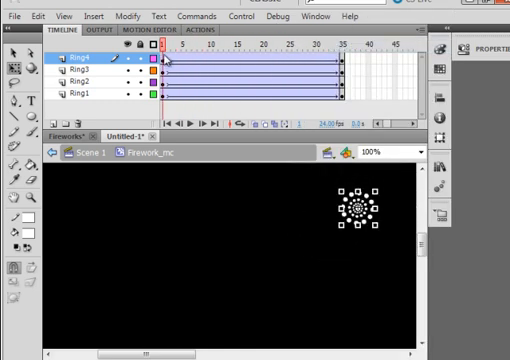
click(258, 46)
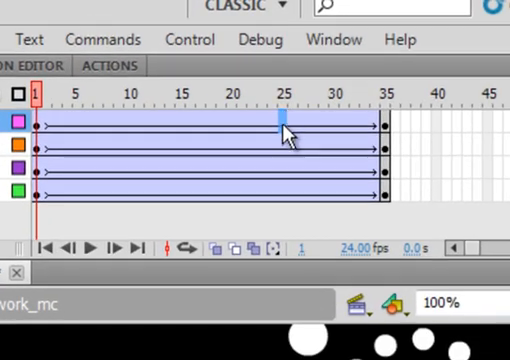
Step: Insert keyframes at frame 25 across the four ring layers, then deselect the rings
click(286, 100)
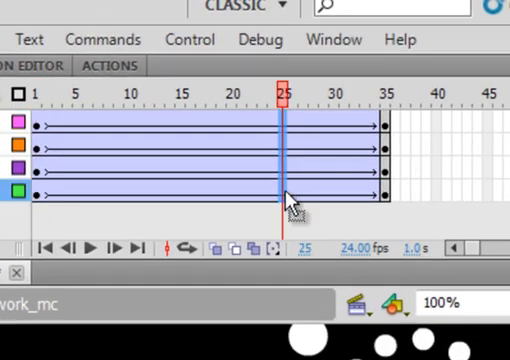
right_click(288, 195)
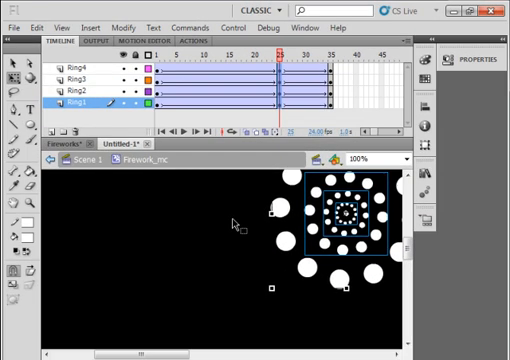
click(248, 57)
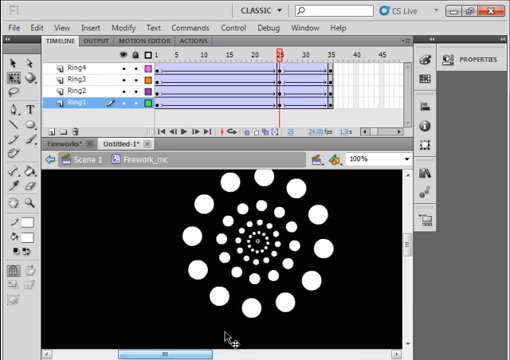
click(399, 160)
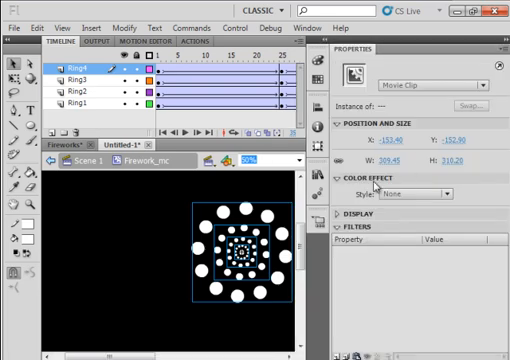
Step: Set the ring Color Effect style to Alpha at 0% so the rings vanish by frame 35
click(346, 178)
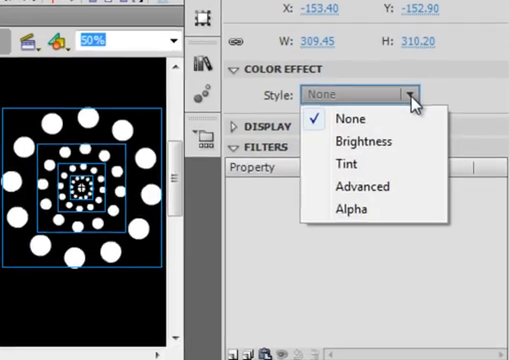
click(356, 210)
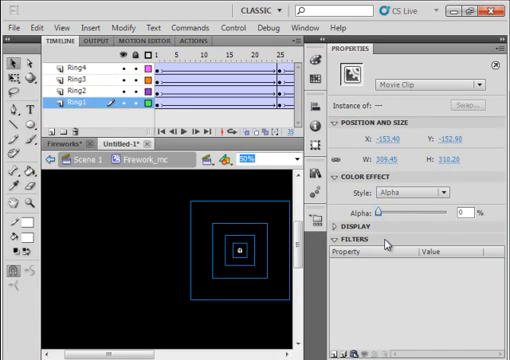
click(498, 50)
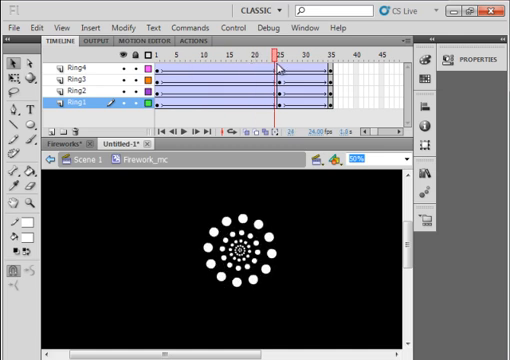
click(318, 53)
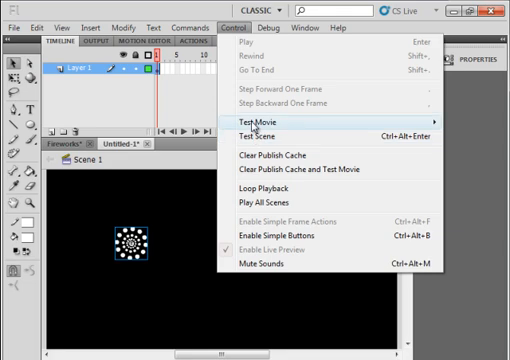
Step: Run Control > Test Movie to watch the firework play
click(264, 123)
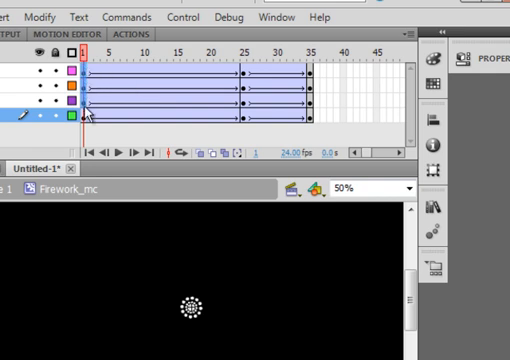
Step: Scrub the ring animation to check the fade, then select and copy all frames
click(297, 48)
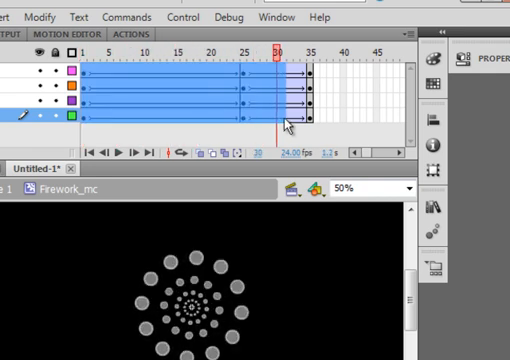
click(314, 47)
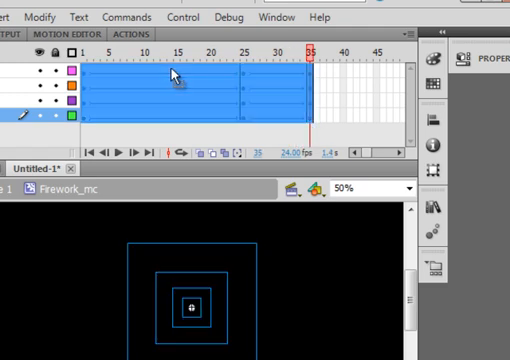
right_click(175, 75)
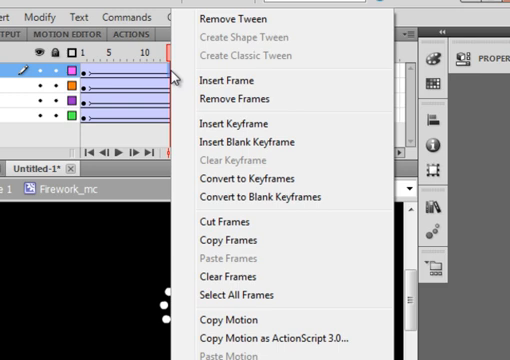
mouse_move(255, 296)
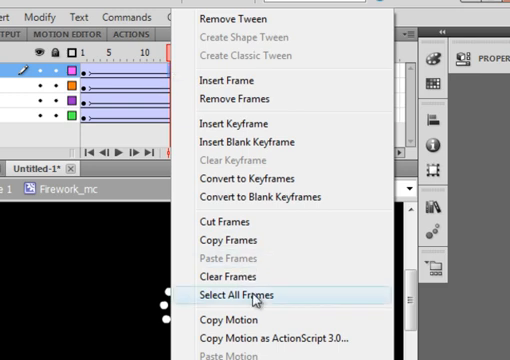
click(246, 296)
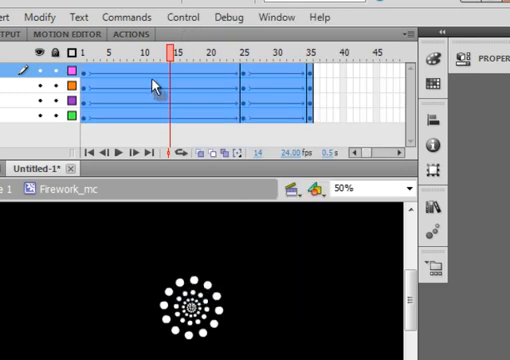
right_click(152, 85)
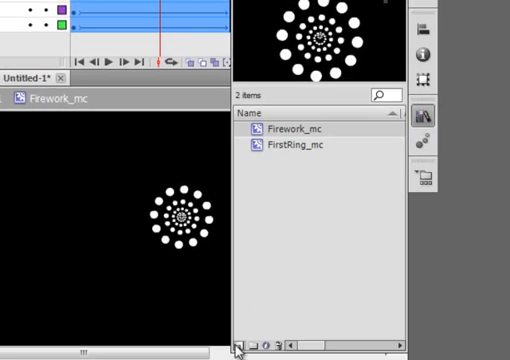
Step: Create a new Movie Clip symbol named Firework2_mc
click(245, 345)
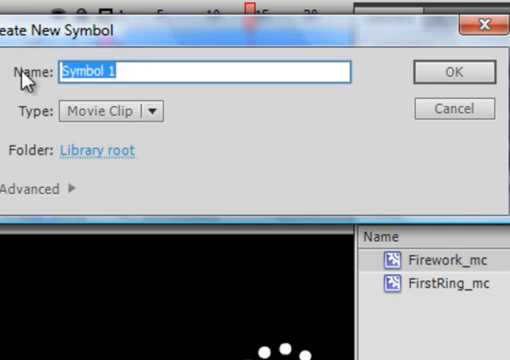
text(Firework2)
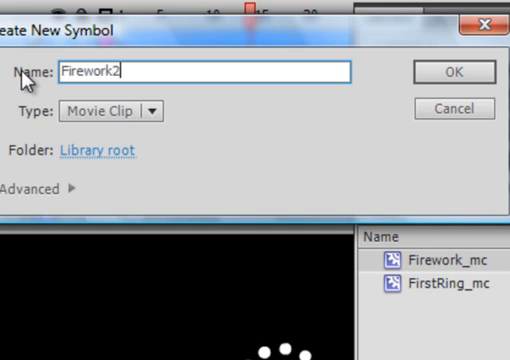
text(_)
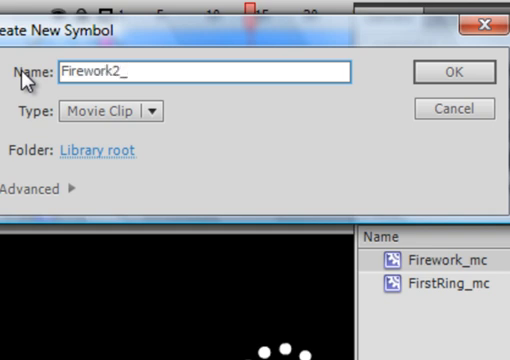
click(448, 71)
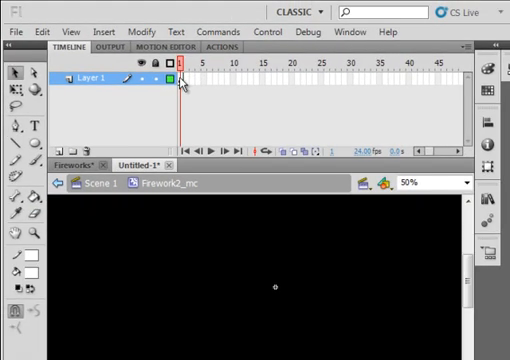
Step: Paste the copied ring frames into Firework2_mc, preview the fade, and select all frames
right_click(180, 80)
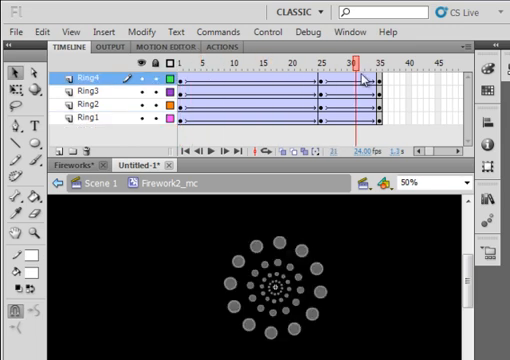
click(185, 75)
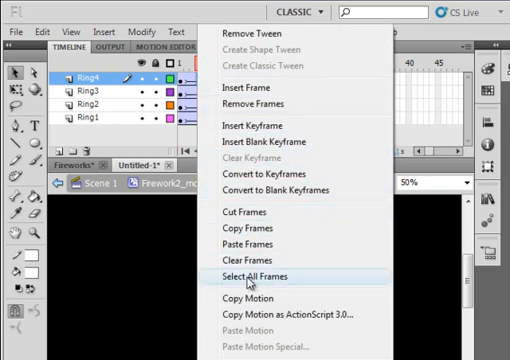
click(247, 275)
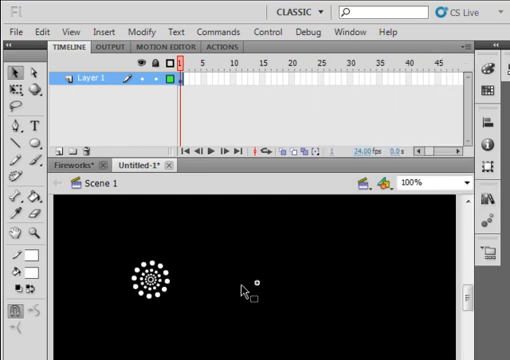
mouse_move(257, 283)
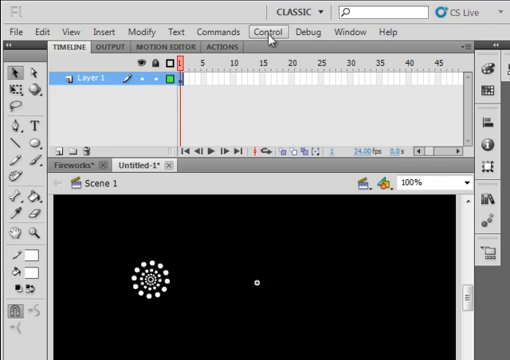
Step: Start testing the movie with the firework instances on Scene 1
click(267, 31)
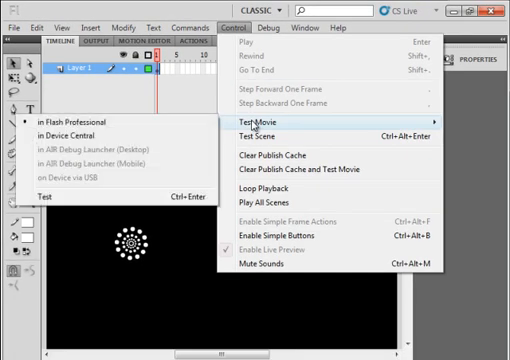